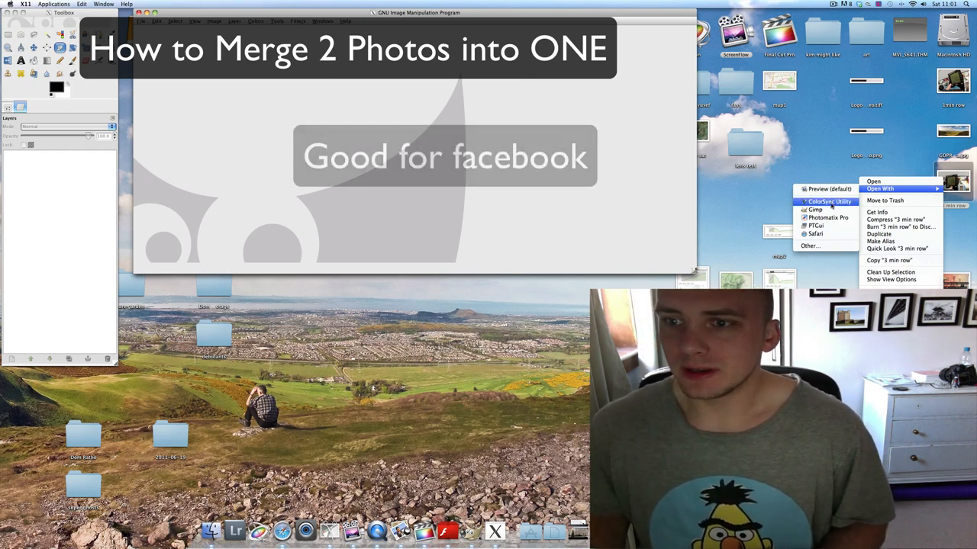
- Open the 3 min row rowing-monitor photo from the desktop in GIMP
left_click(815, 209)
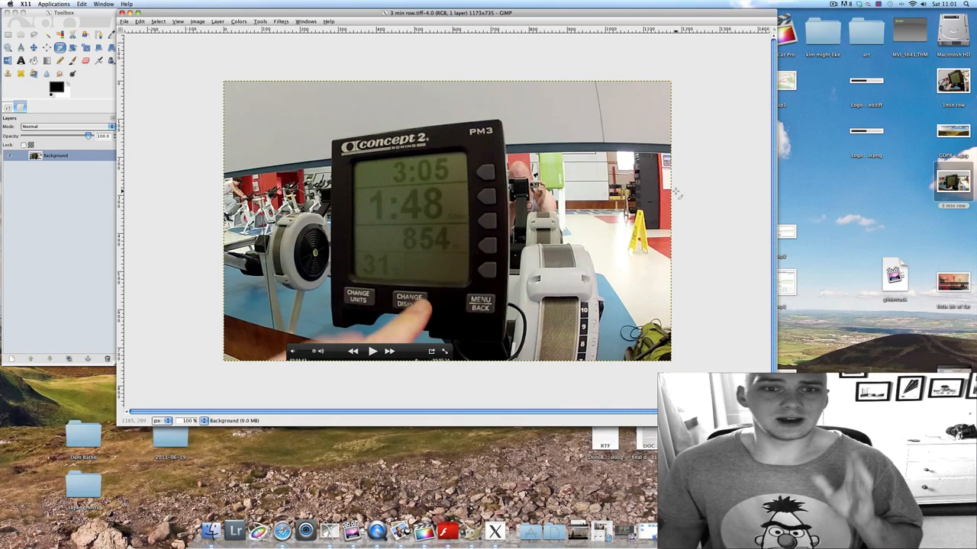
mouse_move(405, 257)
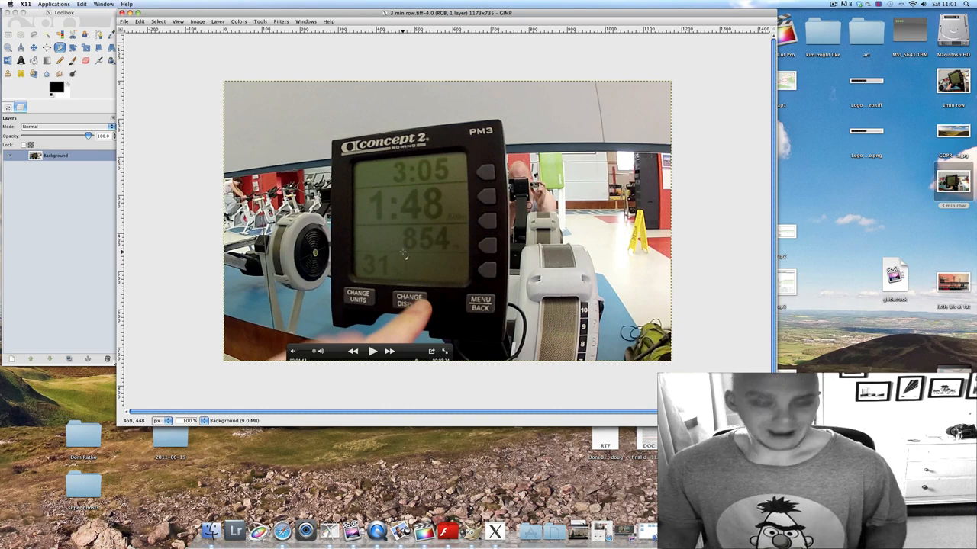
mouse_move(445, 269)
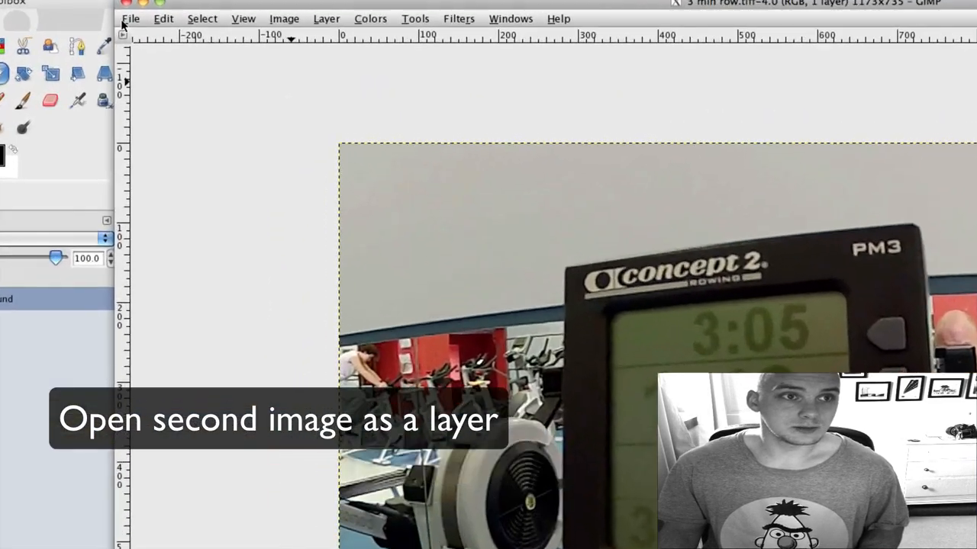
- Bring up the Open as Layers dialog to add a second photo as a layer
left_click(131, 19)
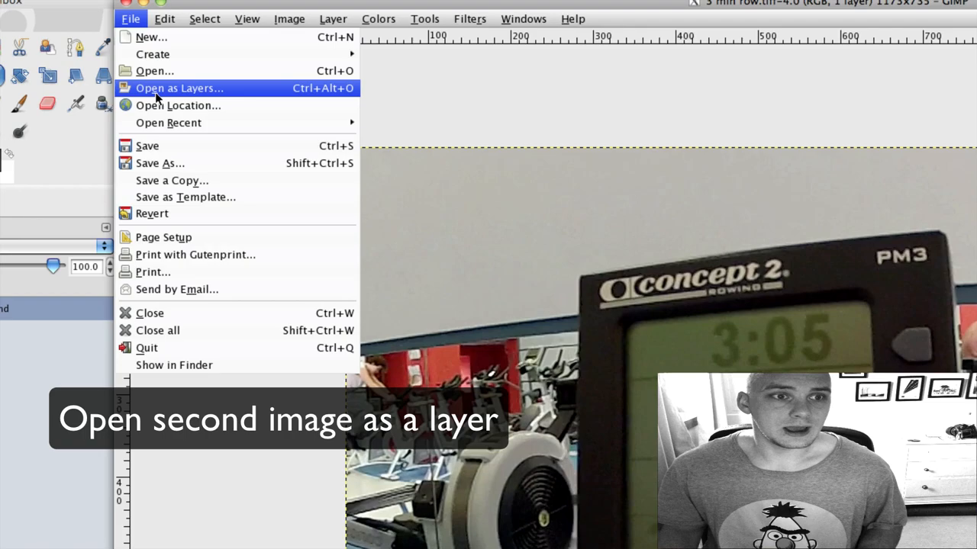
mouse_move(180, 87)
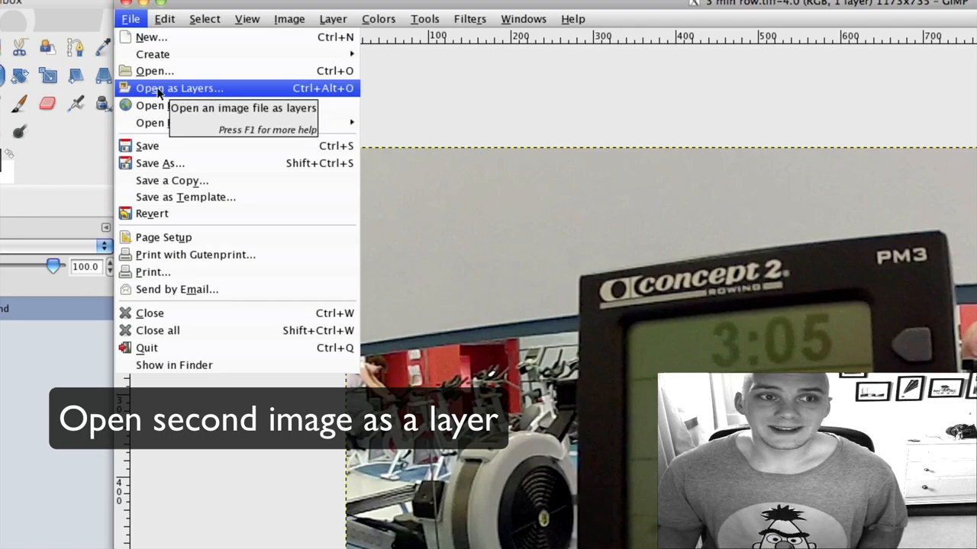
left_click(180, 87)
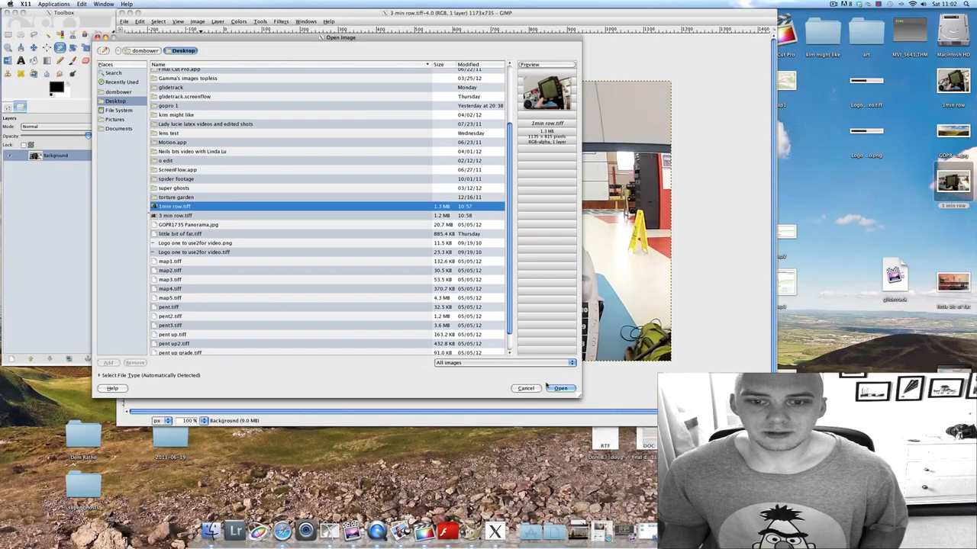
left_click(560, 389)
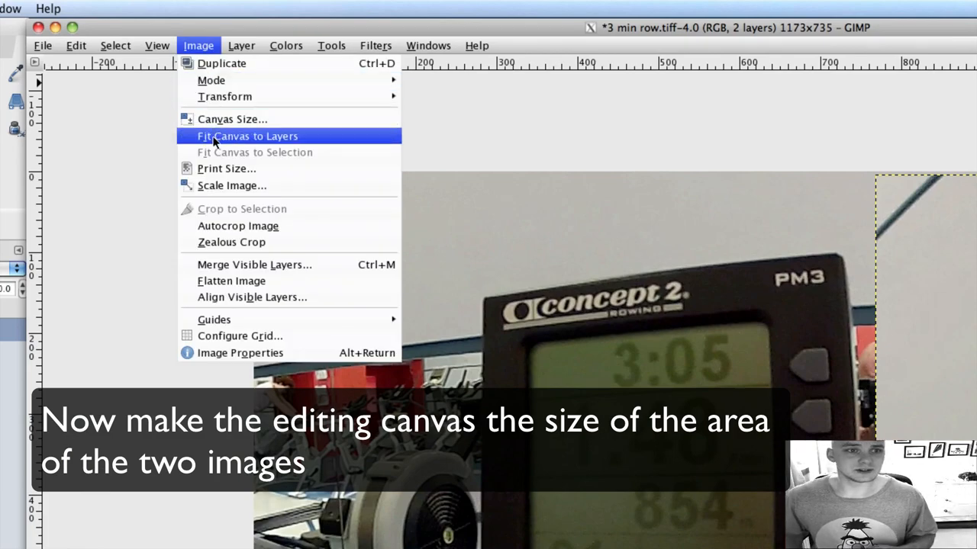
- Fit the canvas to layers so both photos sit side by side
left_click(247, 136)
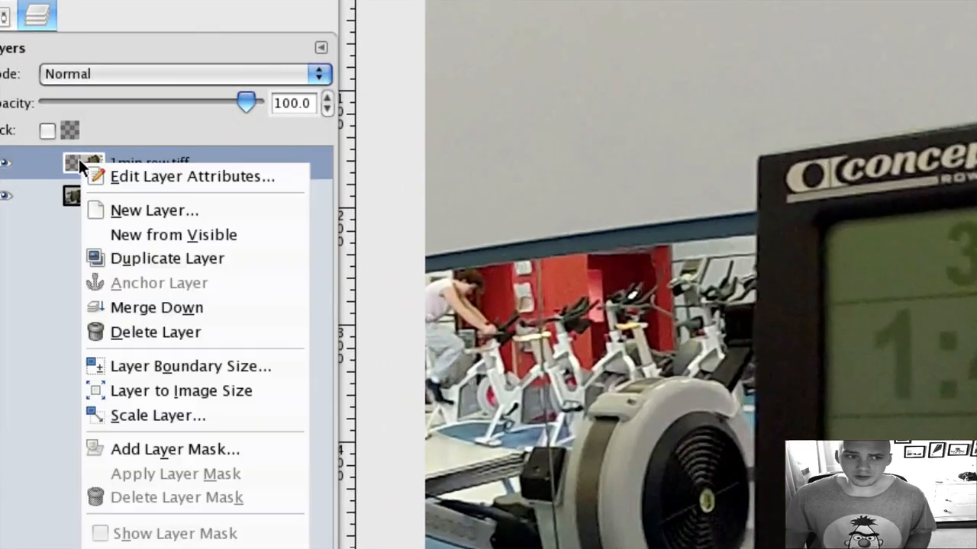
mouse_move(156, 308)
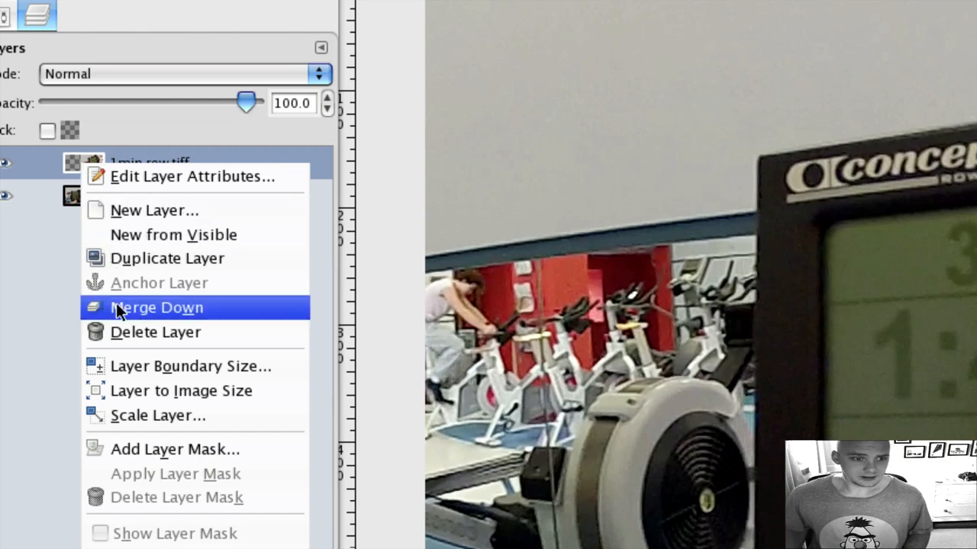
mouse_move(168, 258)
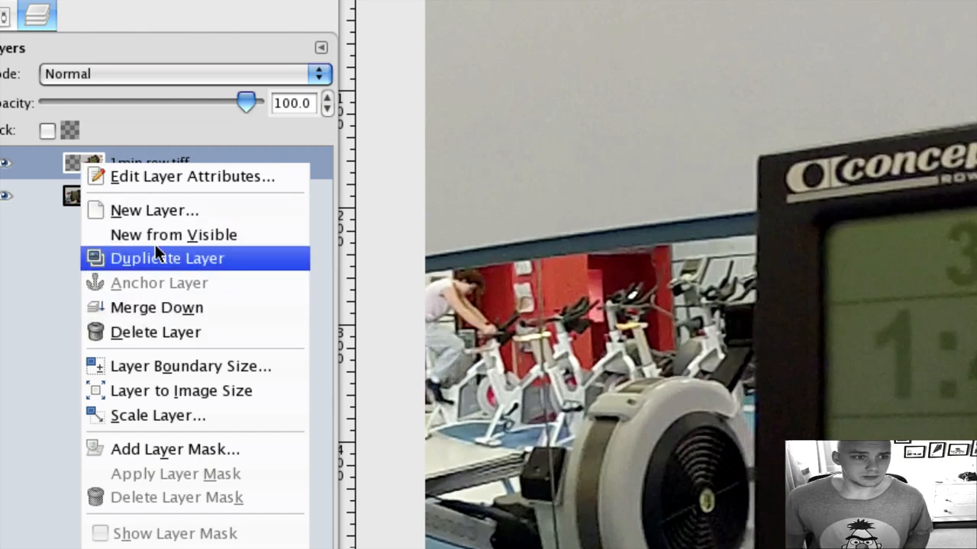
mouse_move(174, 449)
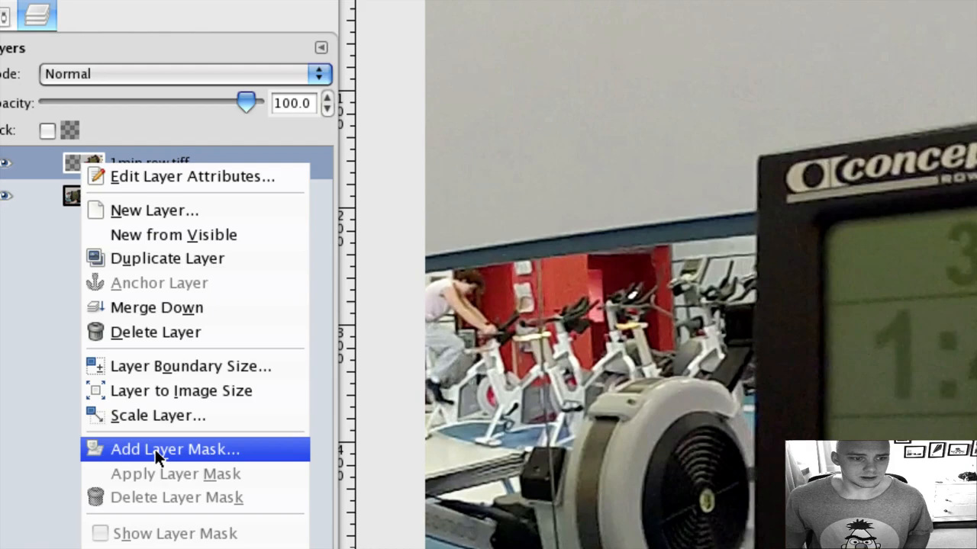
- Add a white full-opacity layer mask to the 1min row layer
left_click(174, 449)
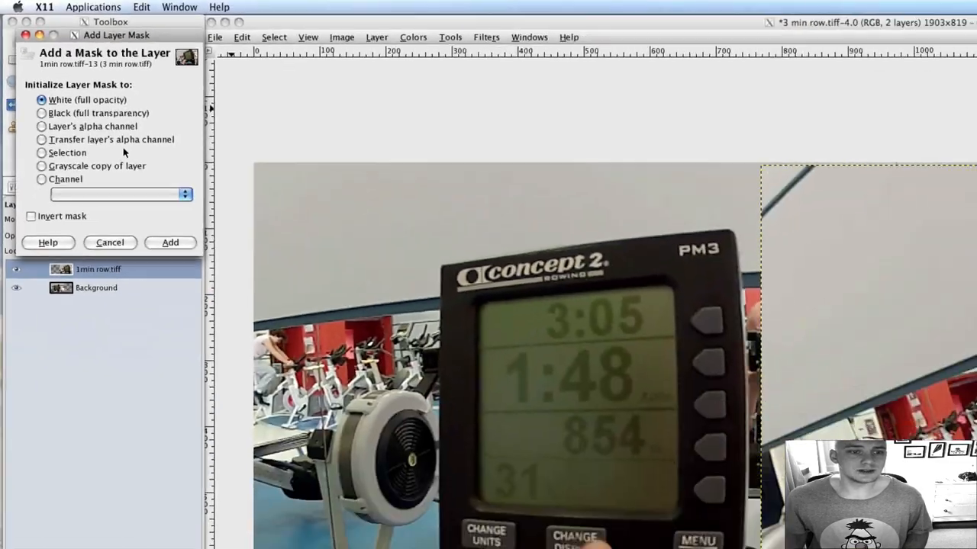
left_click(171, 242)
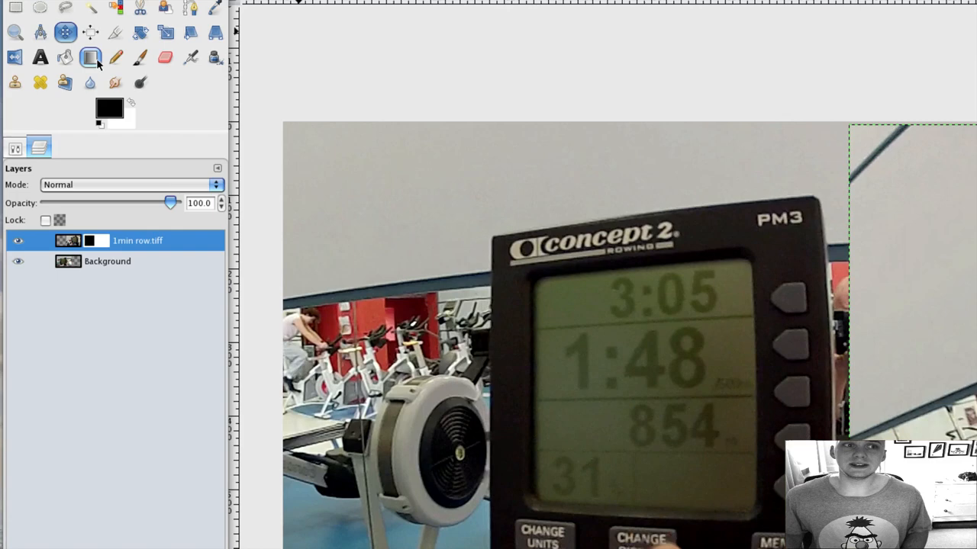
mouse_move(109, 110)
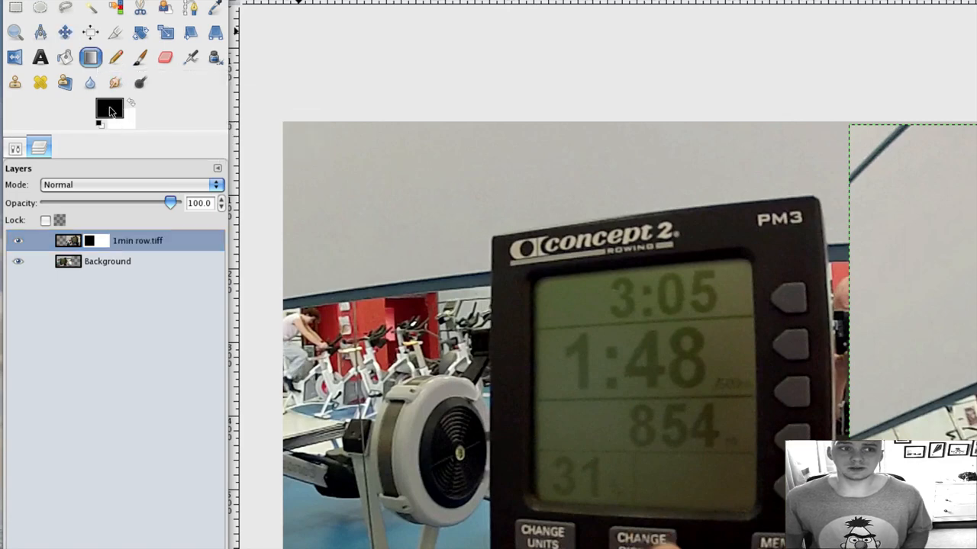
mouse_move(110, 114)
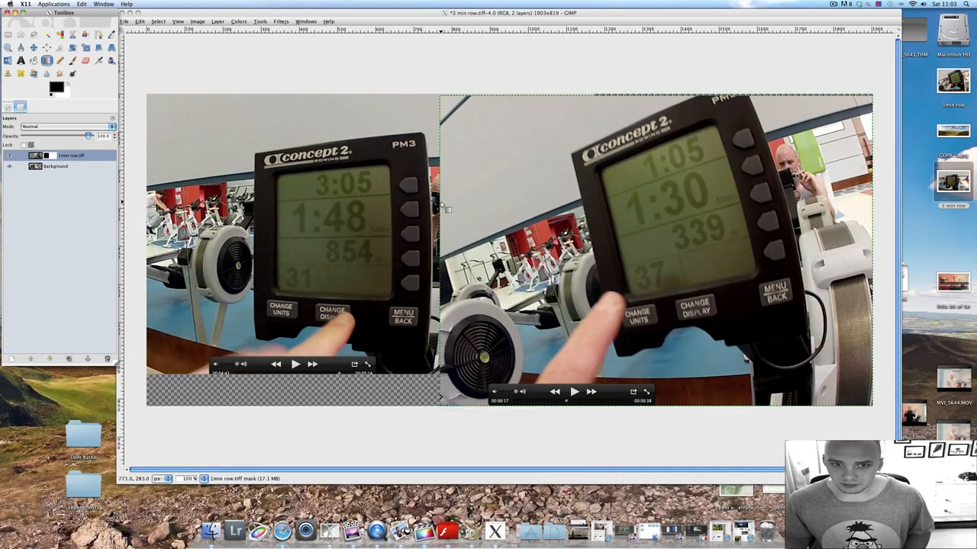
- Drag a black-to-white gradient across the seam on the mask to blend the photos
left_click_drag(443, 207, 479, 207)
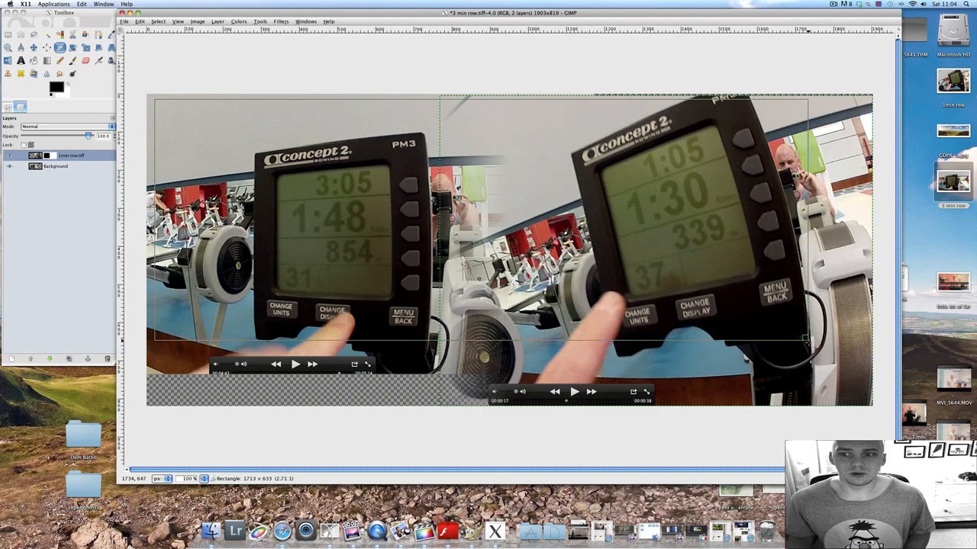
- Mark a rectangular crop region spanning both blended monitor photos
left_click_drag(806, 338, 847, 374)
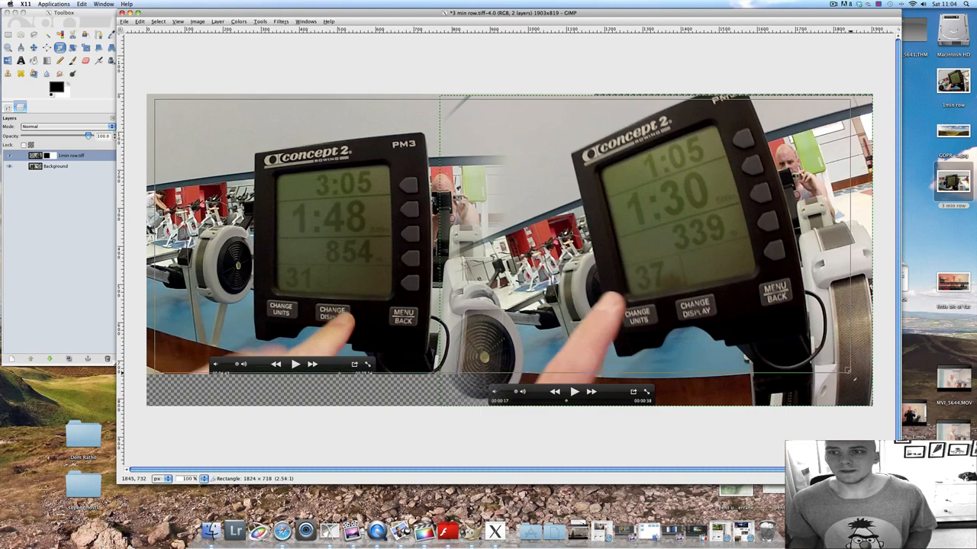